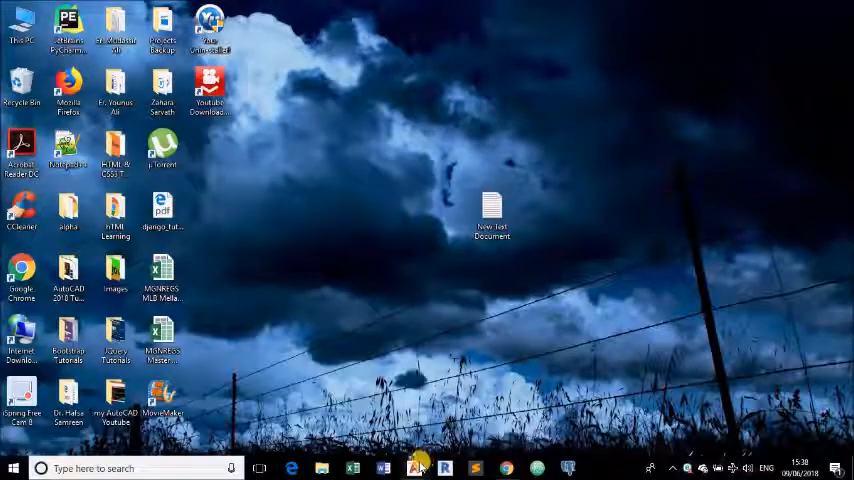
Restore the AutoCAD 2018 'offset command' drawing window from the taskbar
click(413, 468)
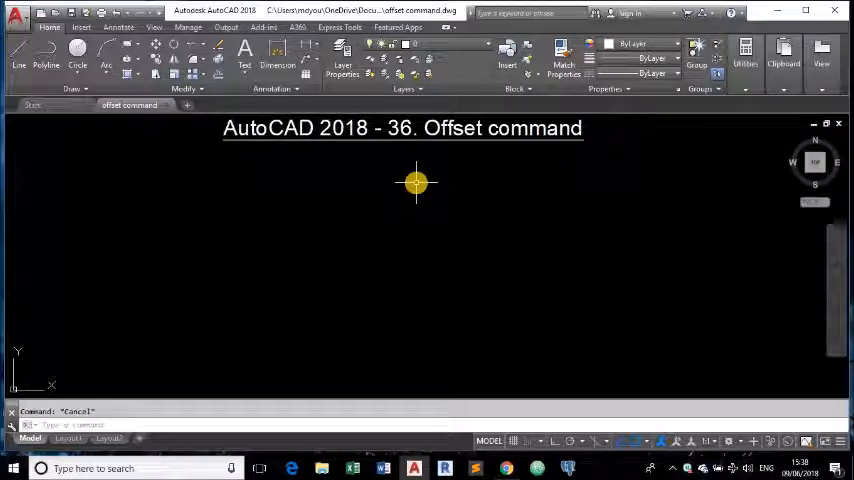
mouse_move(338, 204)
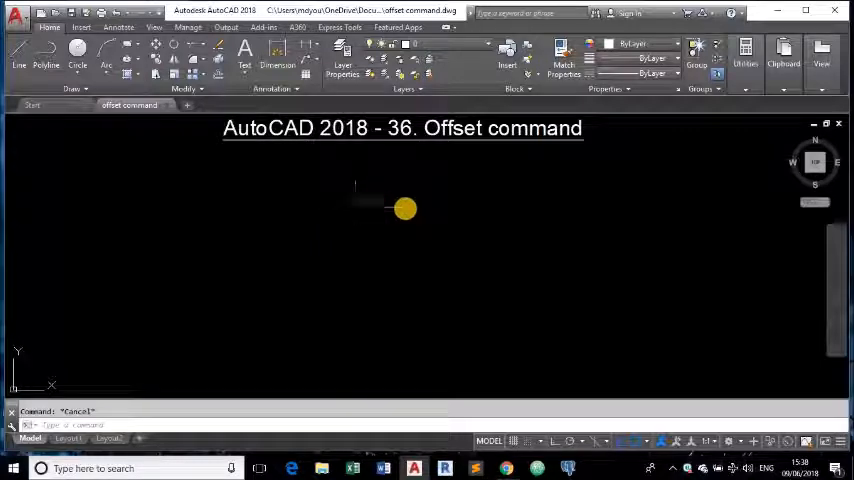
mouse_move(333, 236)
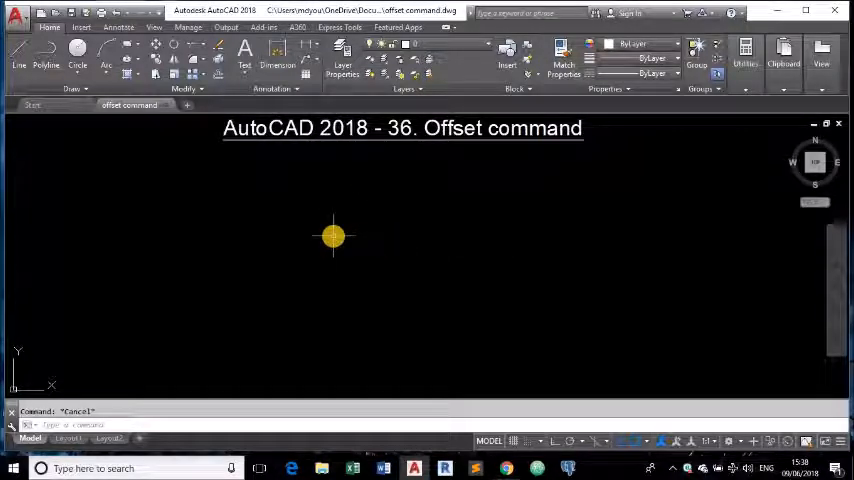
mouse_move(403, 211)
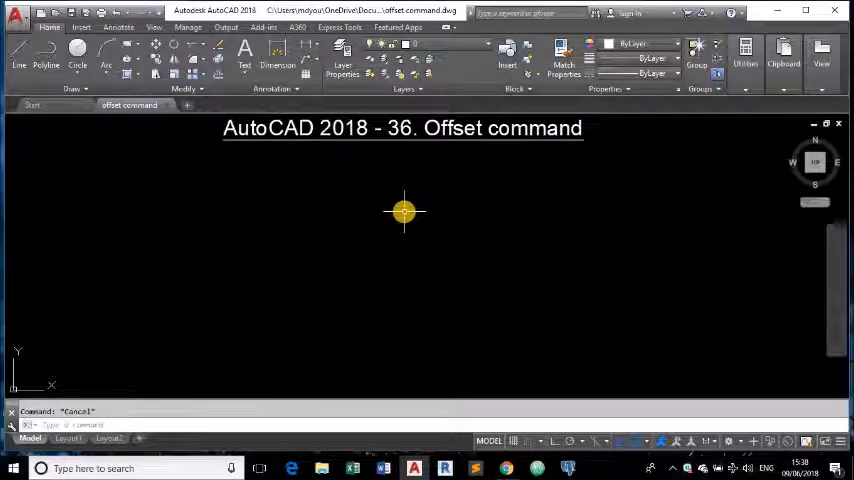
mouse_move(449, 183)
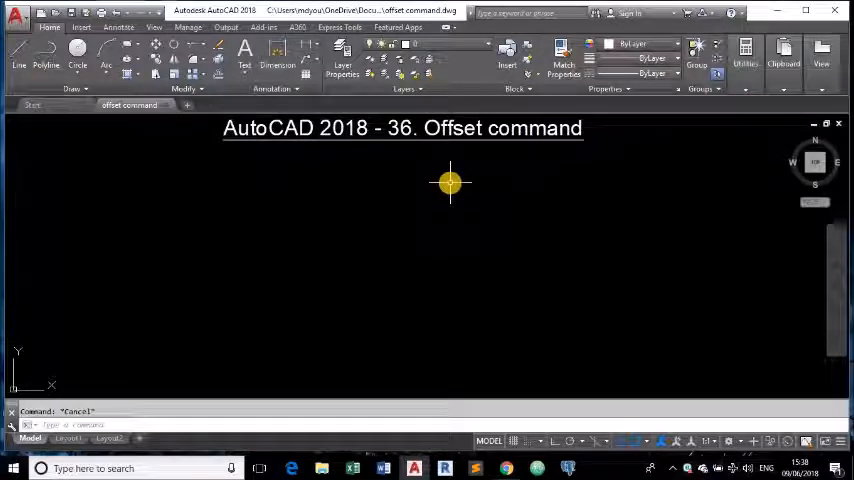
mouse_move(541, 179)
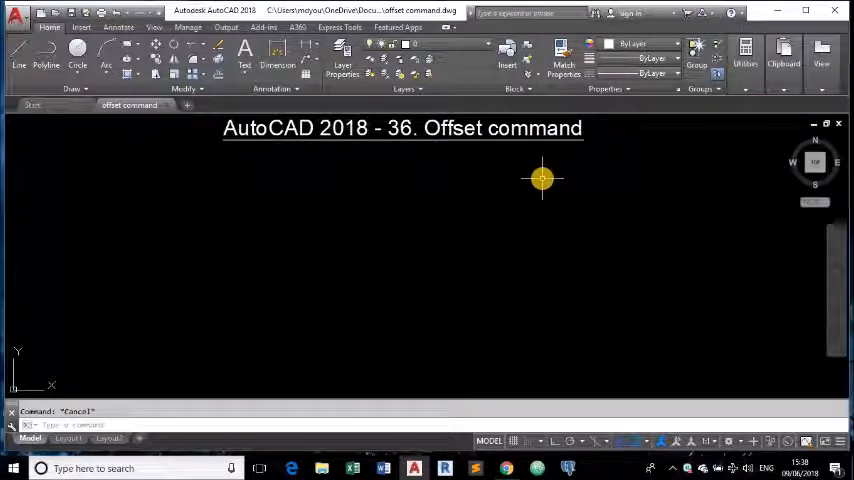
mouse_move(312, 330)
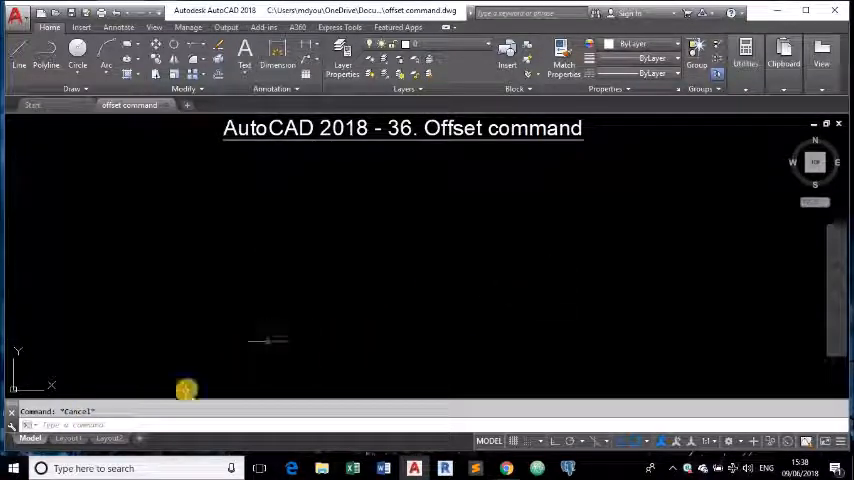
mouse_move(258, 367)
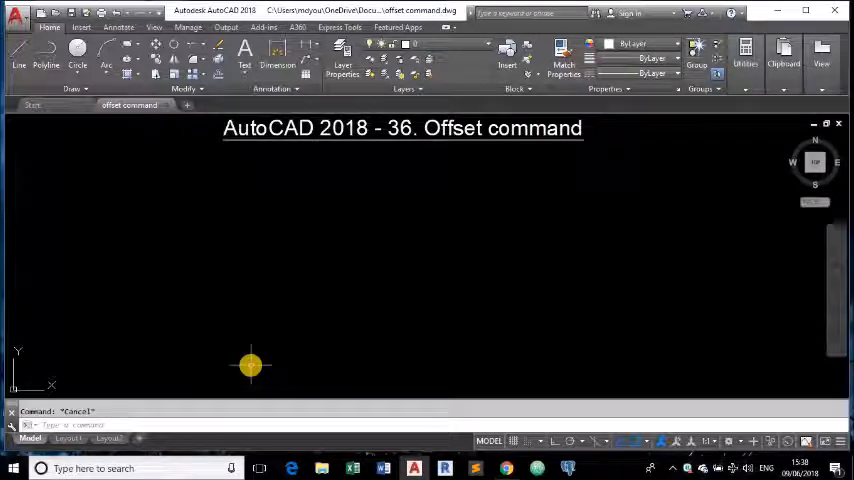
mouse_move(222, 390)
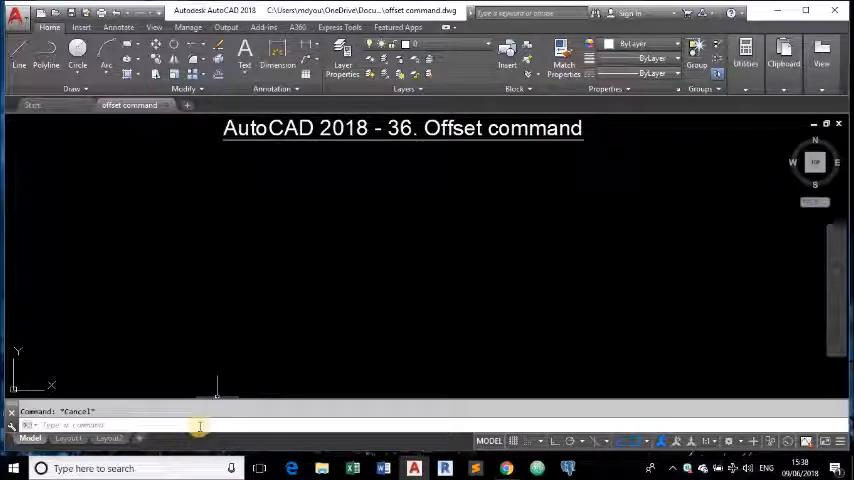
mouse_move(217, 420)
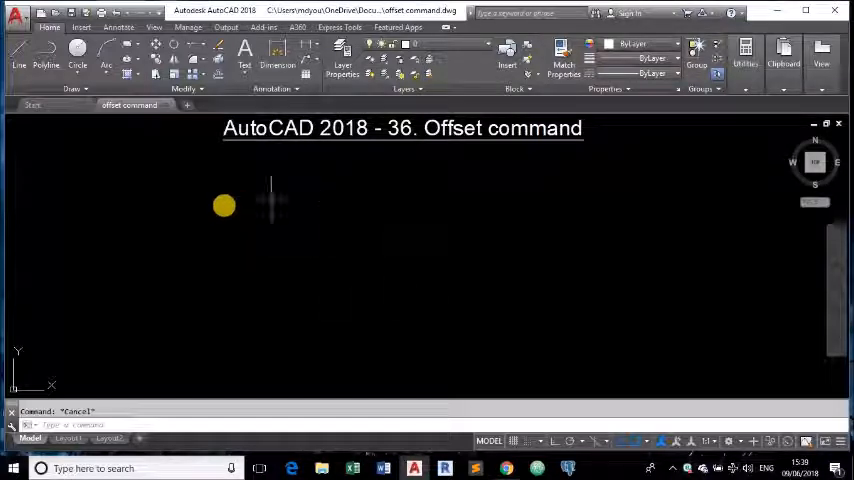
mouse_move(222, 207)
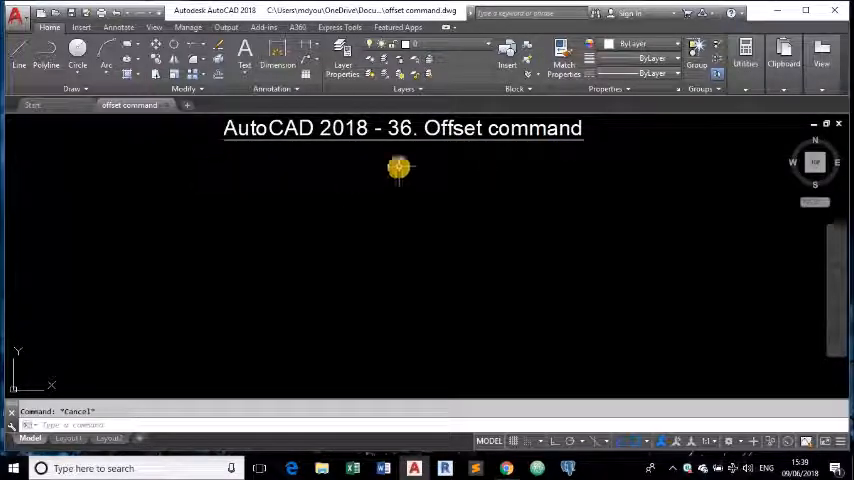
mouse_move(645, 168)
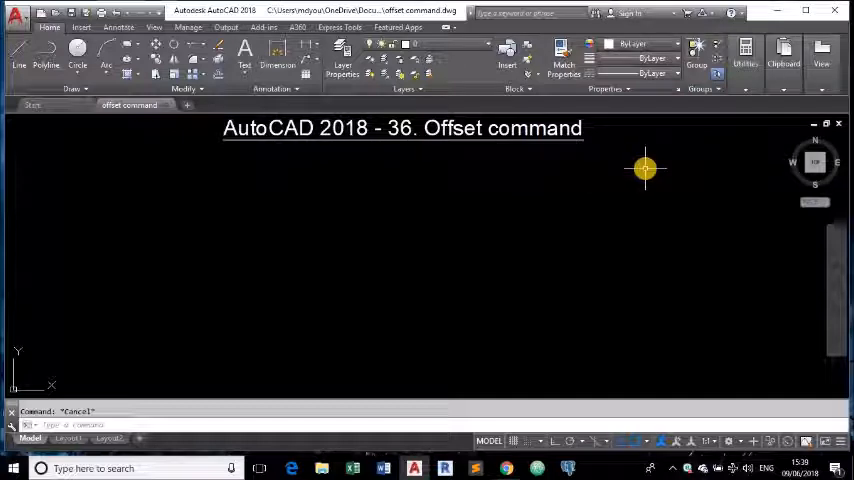
mouse_move(128, 201)
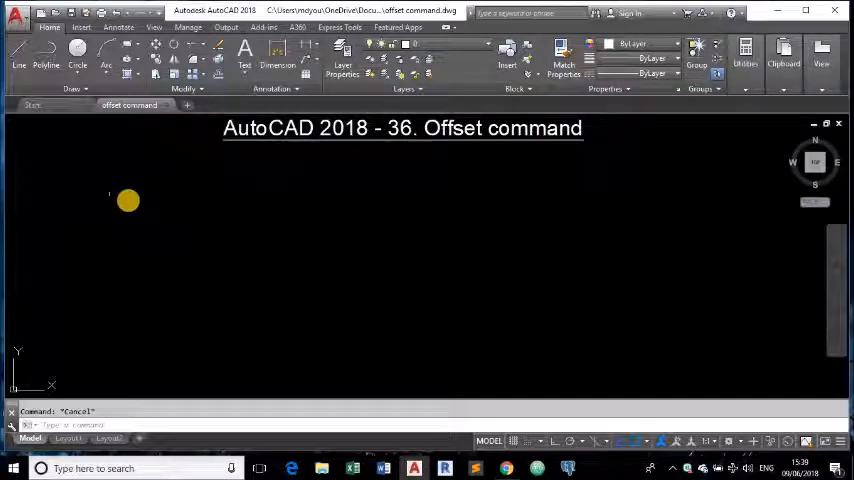
mouse_move(137, 198)
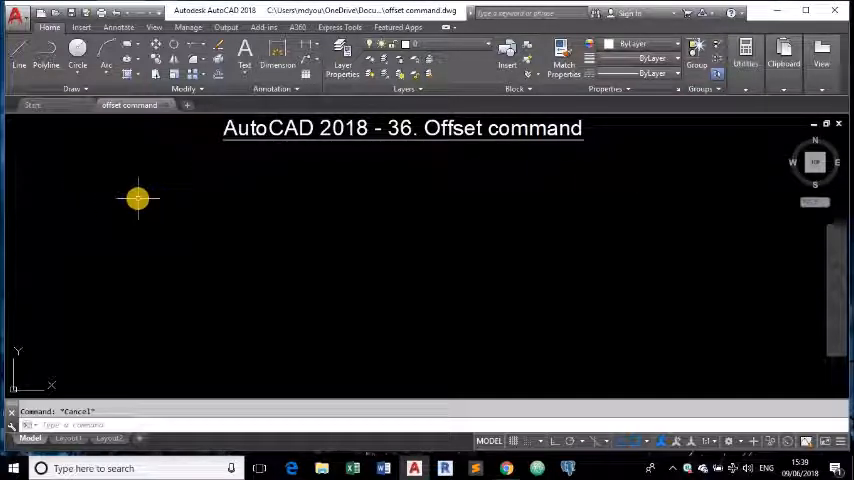
mouse_move(547, 191)
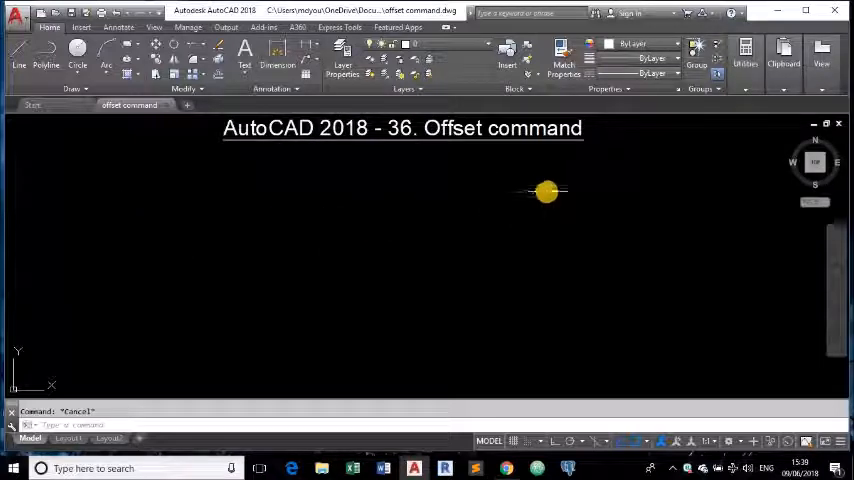
mouse_move(333, 246)
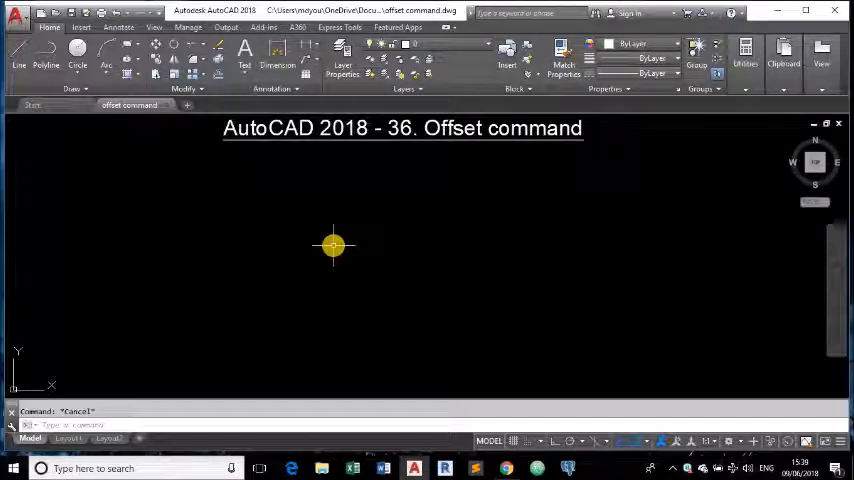
mouse_move(288, 228)
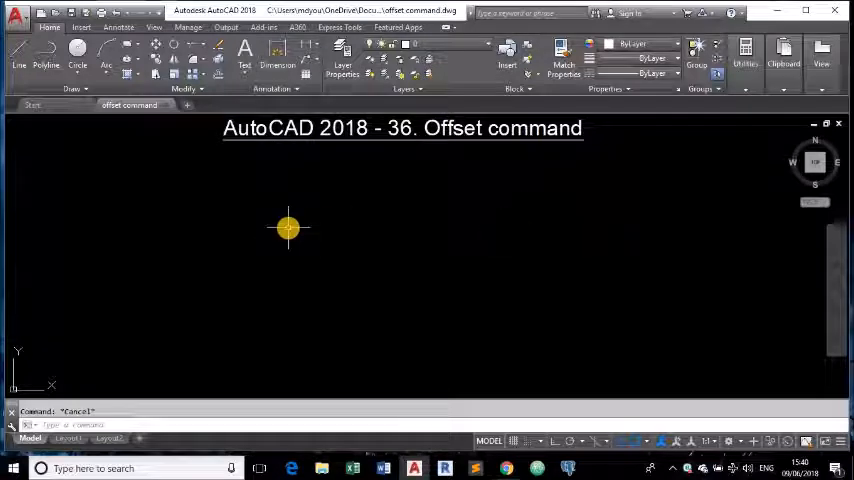
mouse_move(550, 196)
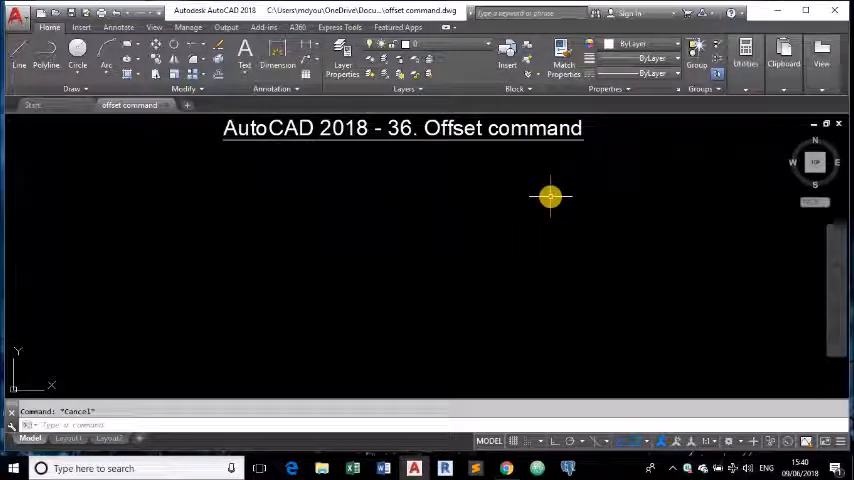
mouse_move(218, 208)
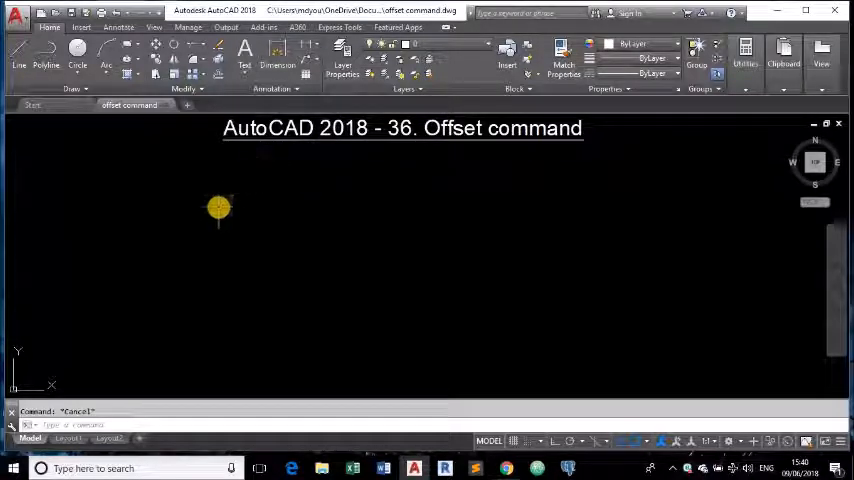
mouse_move(218, 208)
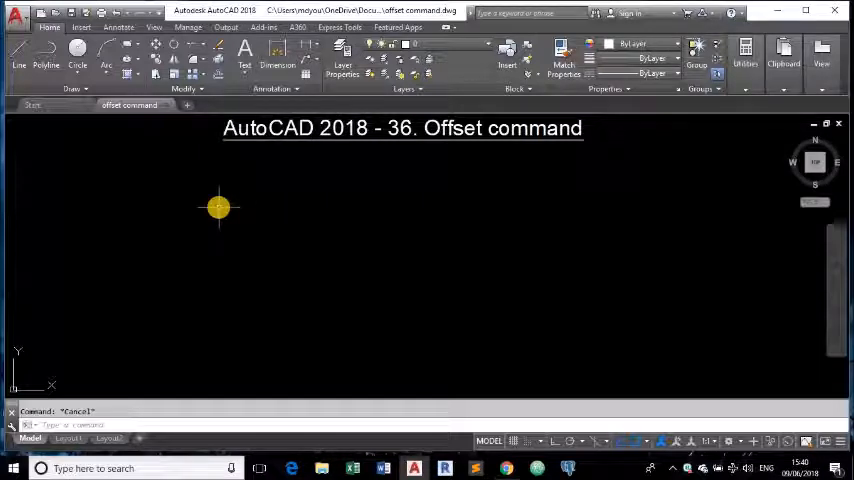
mouse_move(187, 206)
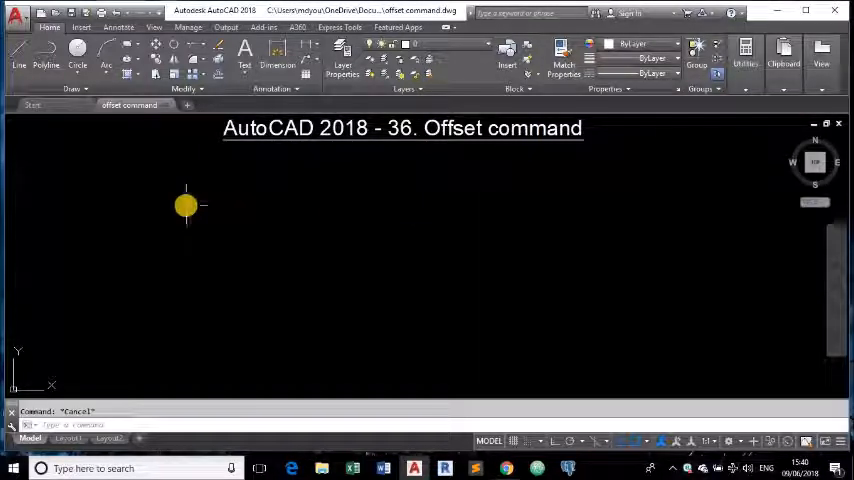
mouse_move(18, 124)
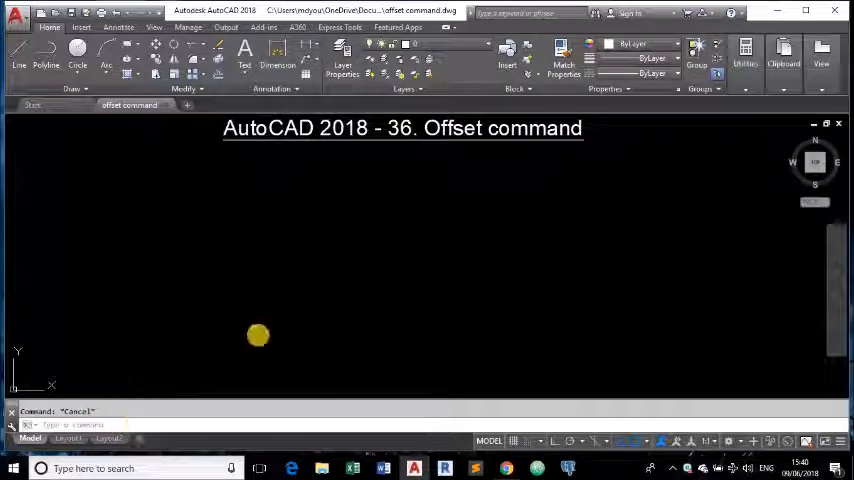
mouse_move(168, 196)
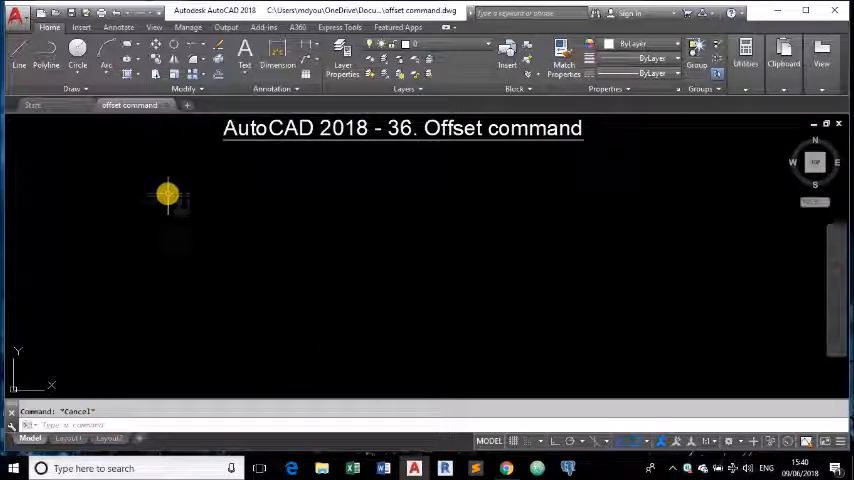
mouse_move(198, 183)
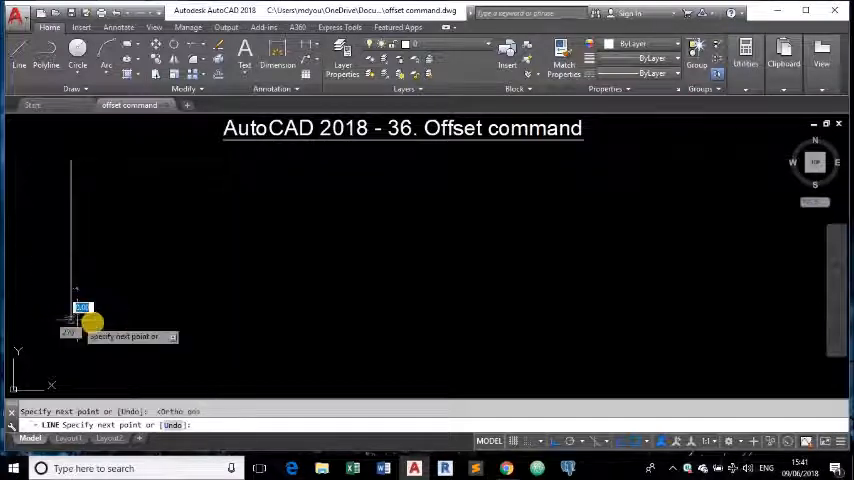
End the Line command, leaving the single vertical line on the left
right_click(90, 322)
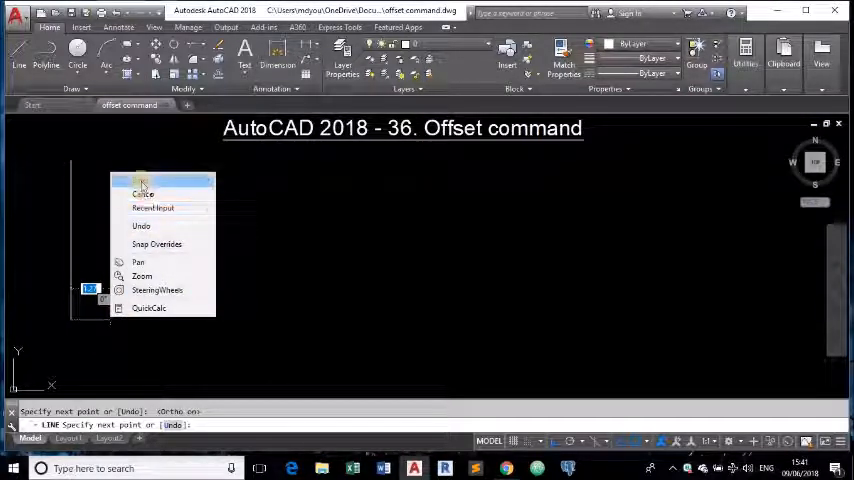
click(143, 194)
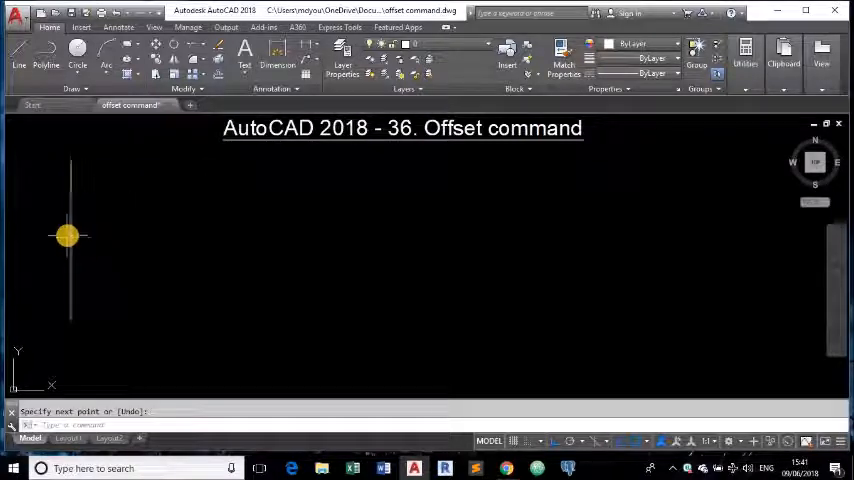
mouse_move(71, 231)
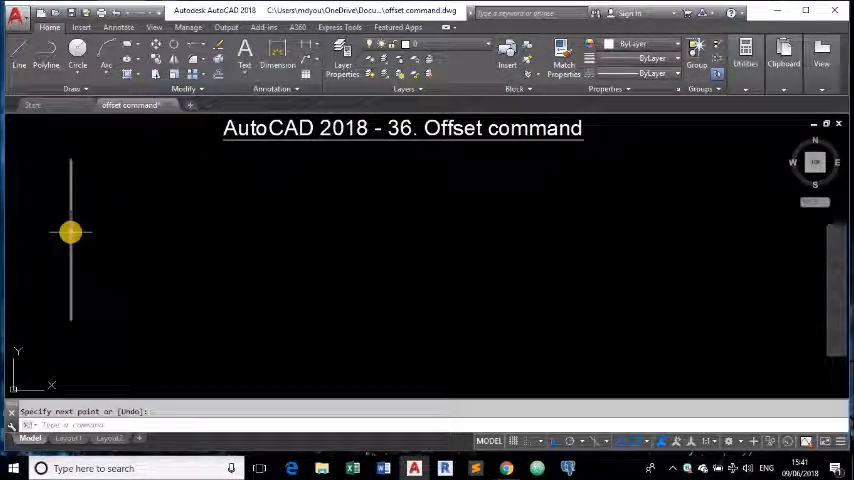
mouse_move(43, 232)
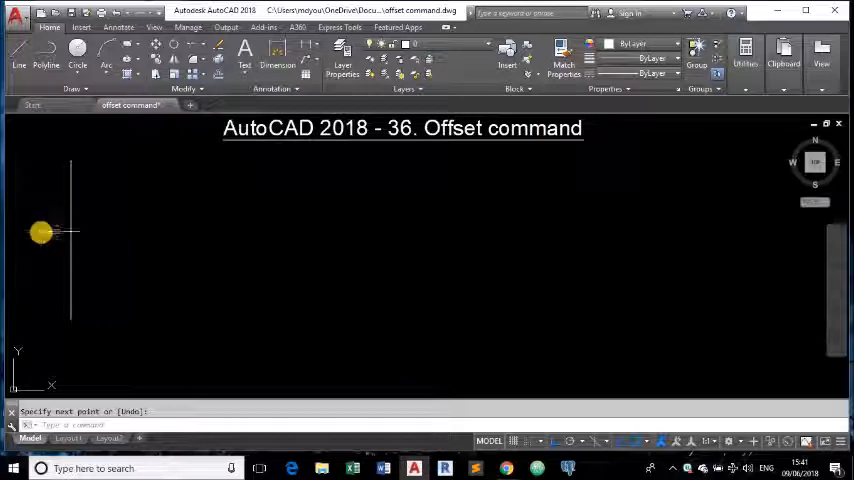
mouse_move(192, 273)
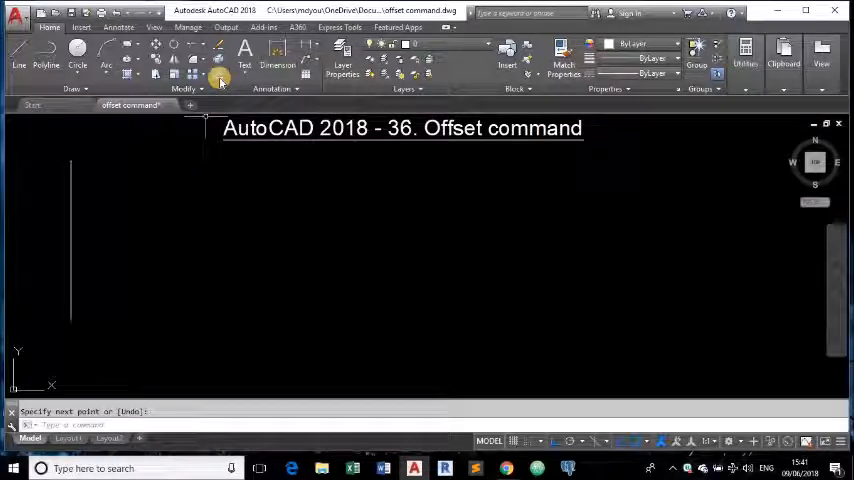
Offset the vertical line repeatedly at distance 0.3, each time from the newest copy
click(218, 79)
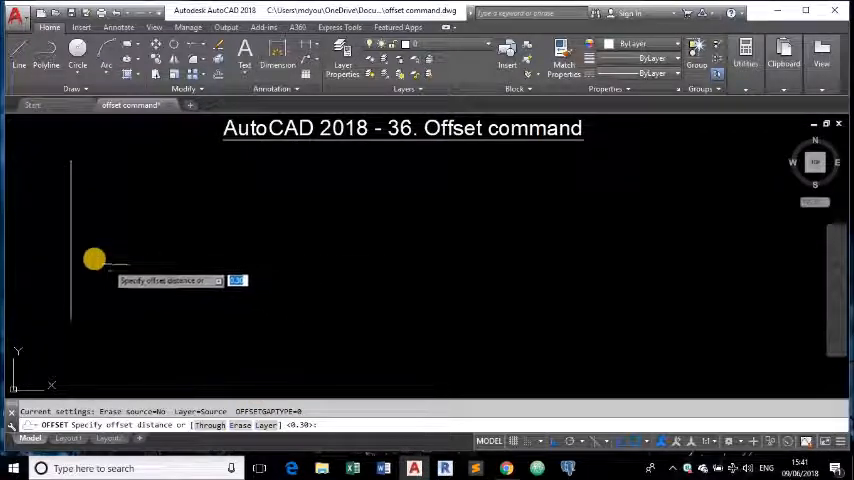
mouse_move(70, 258)
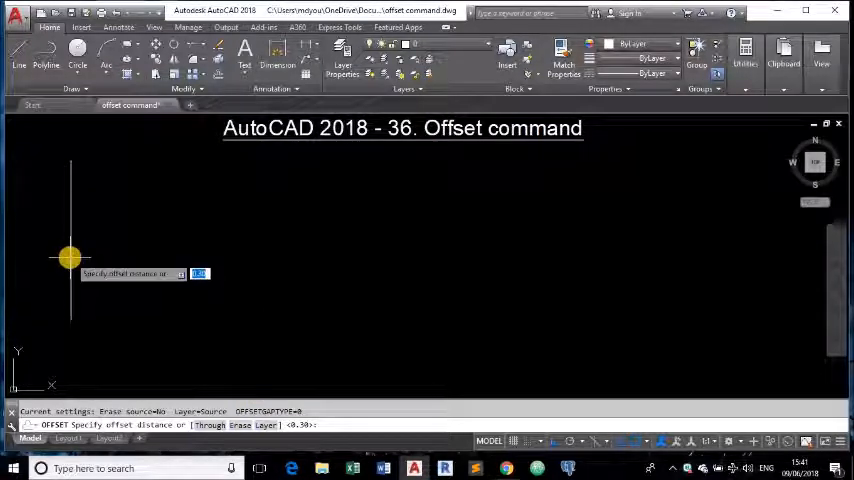
mouse_move(113, 258)
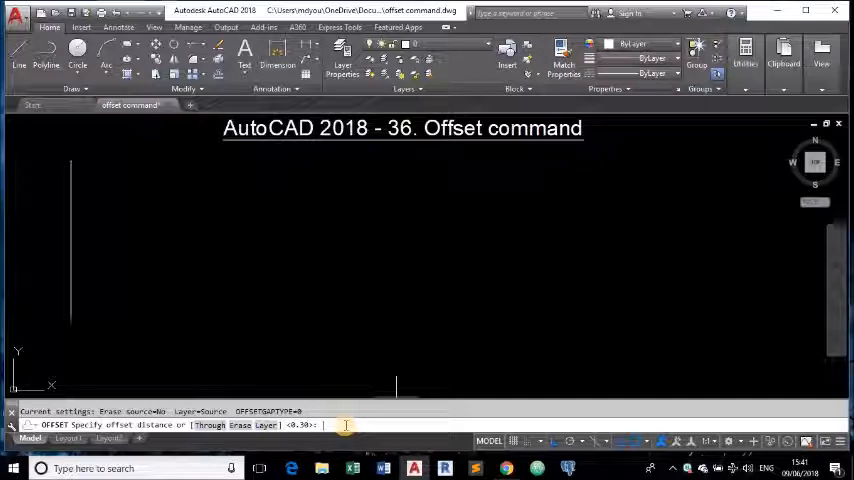
key(Return)
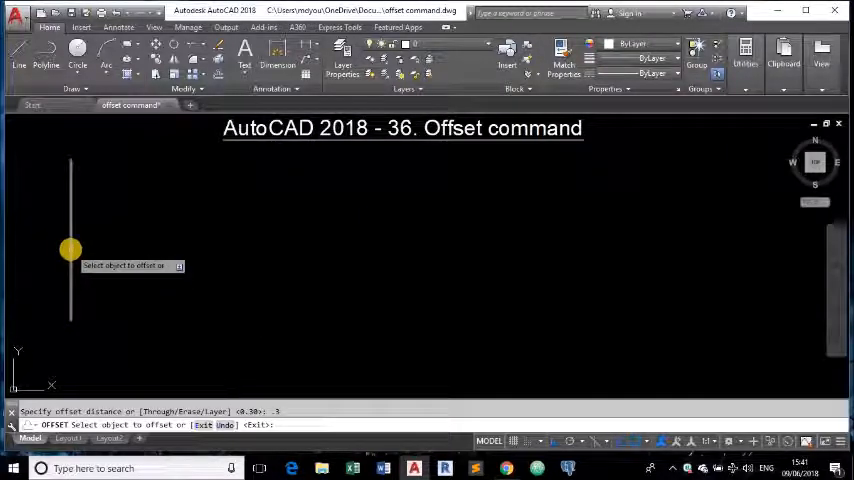
click(70, 248)
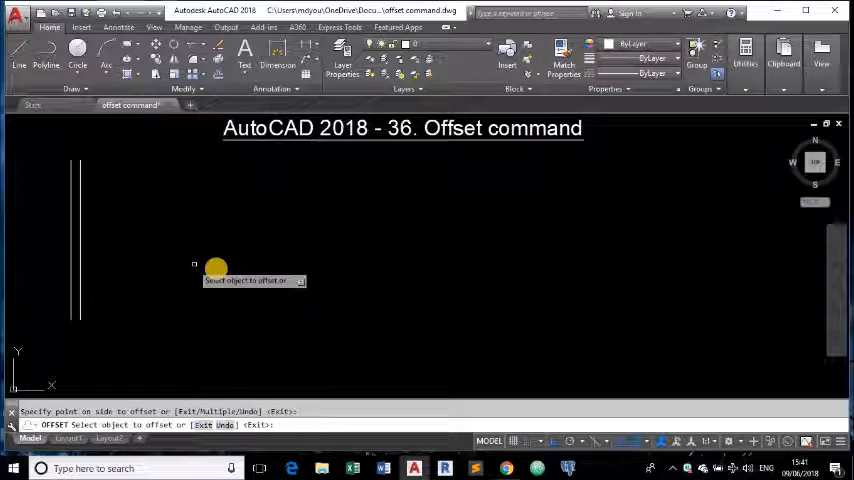
mouse_move(80, 264)
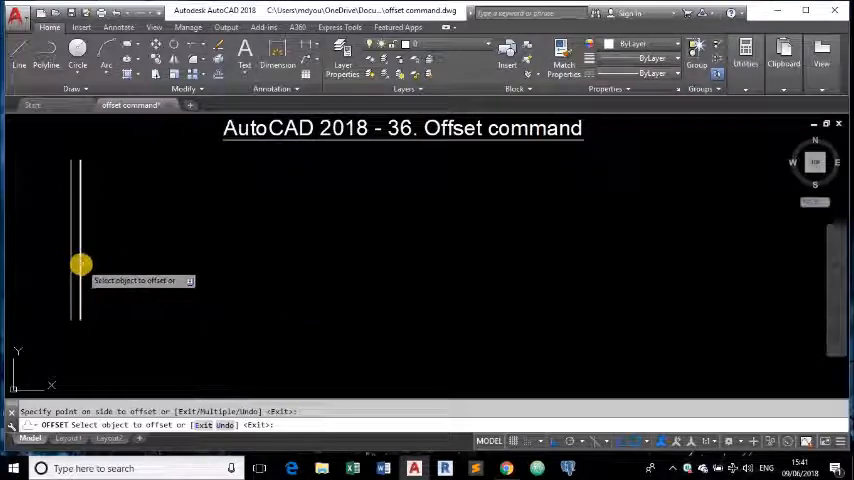
click(90, 265)
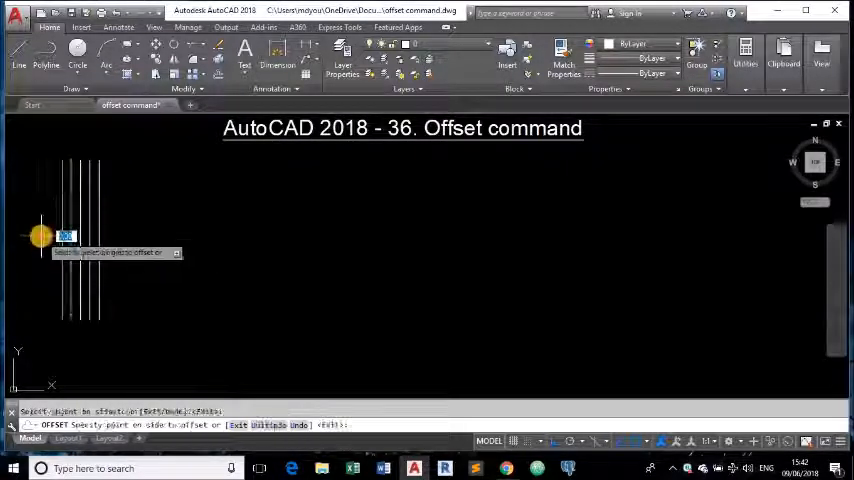
right_click(228, 244)
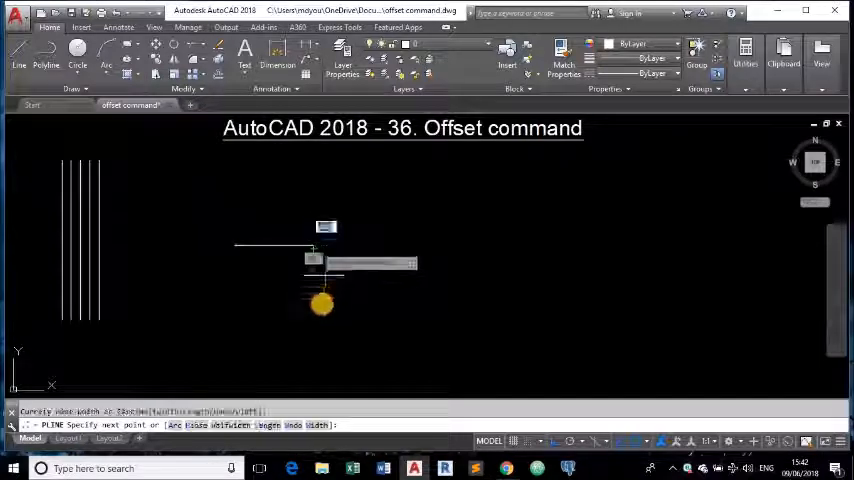
Place the final vertex of the stepped polyline and end the command
click(390, 305)
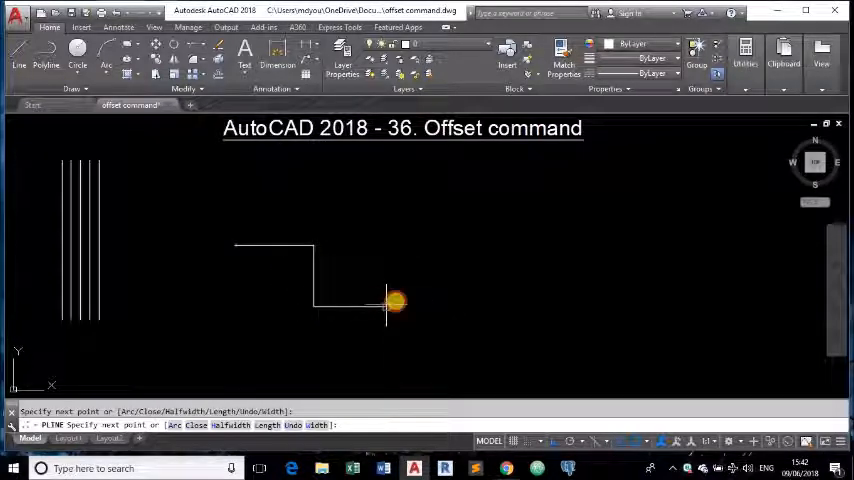
right_click(390, 303)
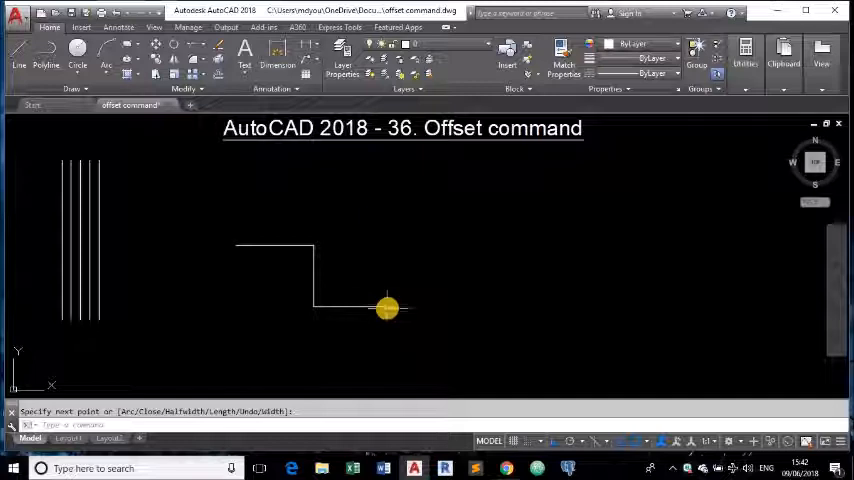
mouse_move(344, 308)
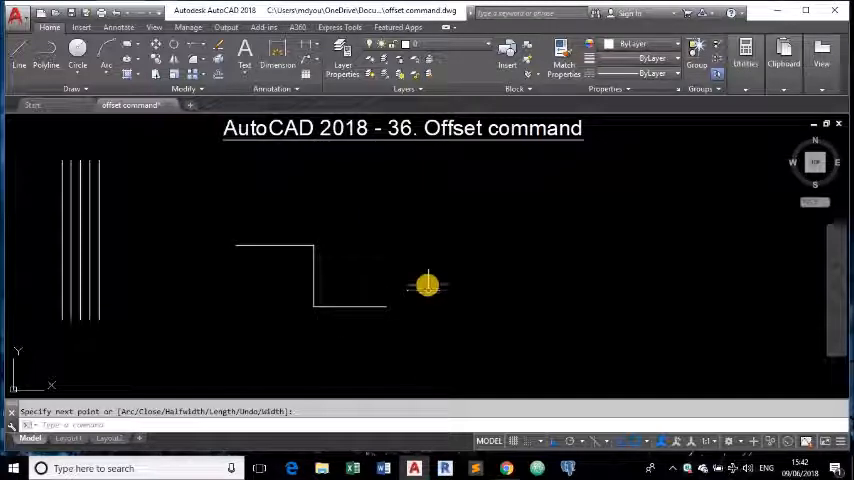
mouse_move(312, 333)
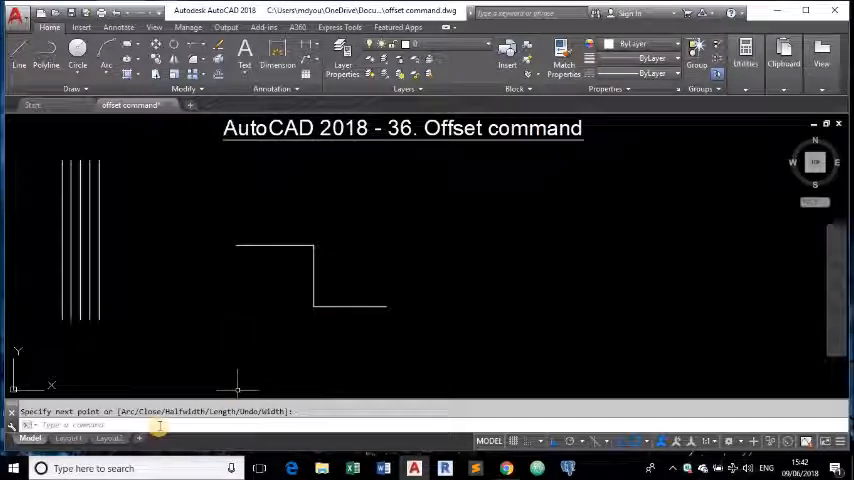
Offset the stepped polyline 0.5 upward to create a parallel copy above it
text(oo)
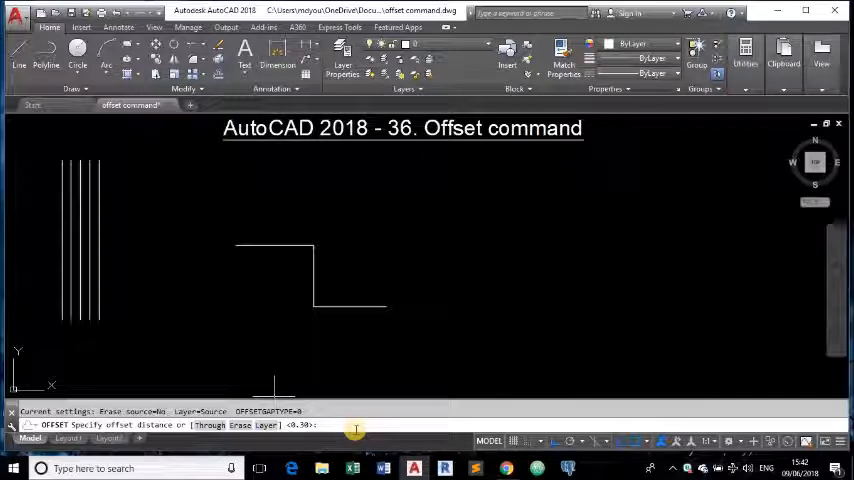
text(.5)
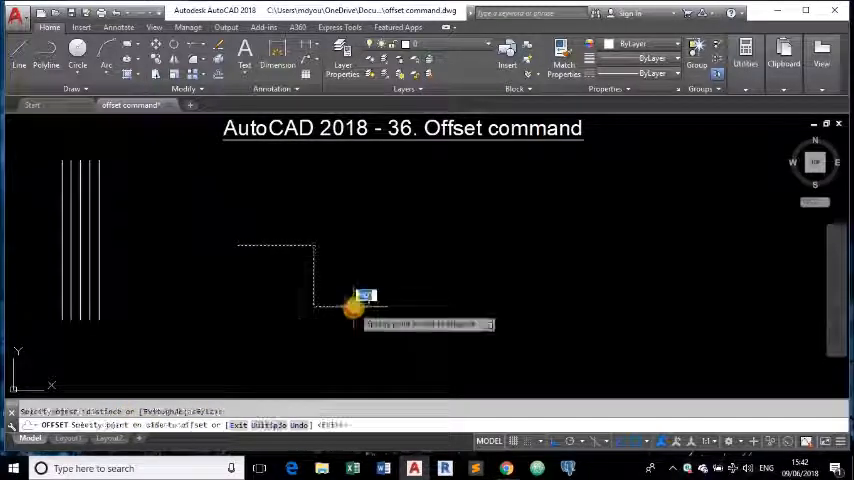
click(355, 307)
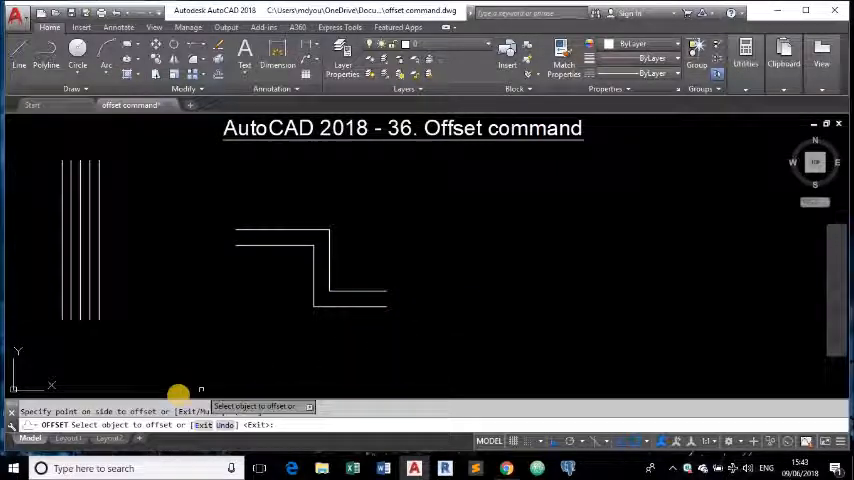
right_click(425, 247)
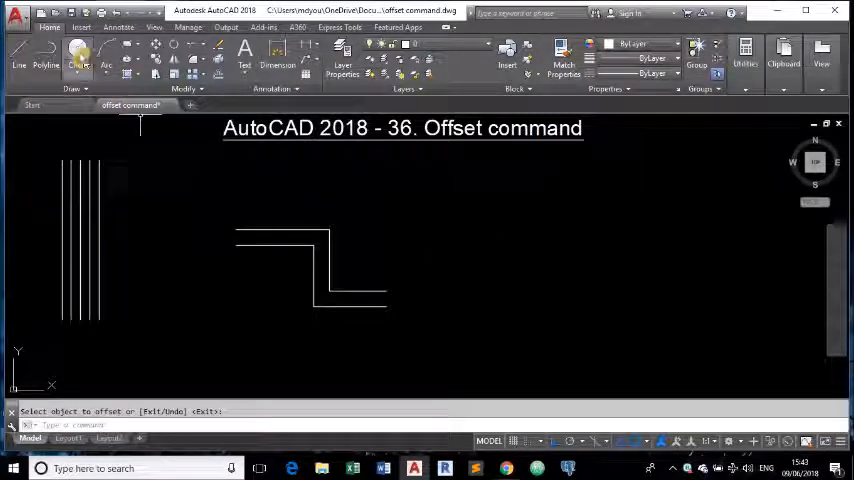
Draw a circle and offset it 0.5 both inside and outside
click(77, 60)
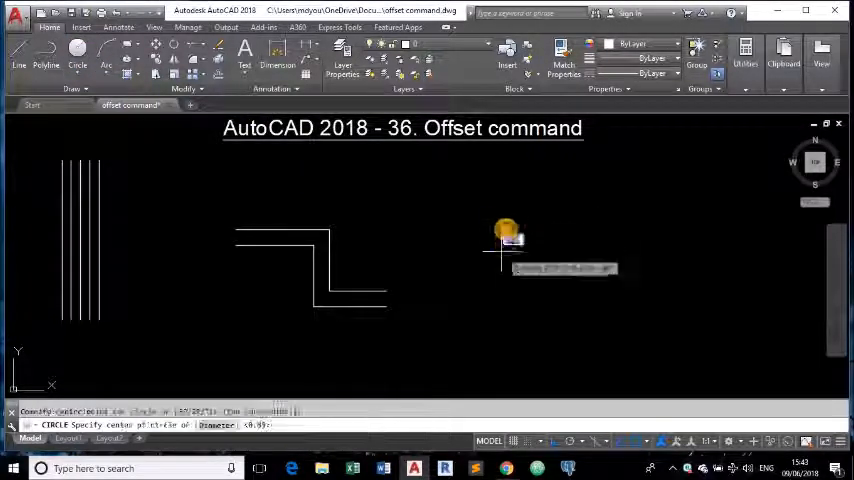
click(500, 250)
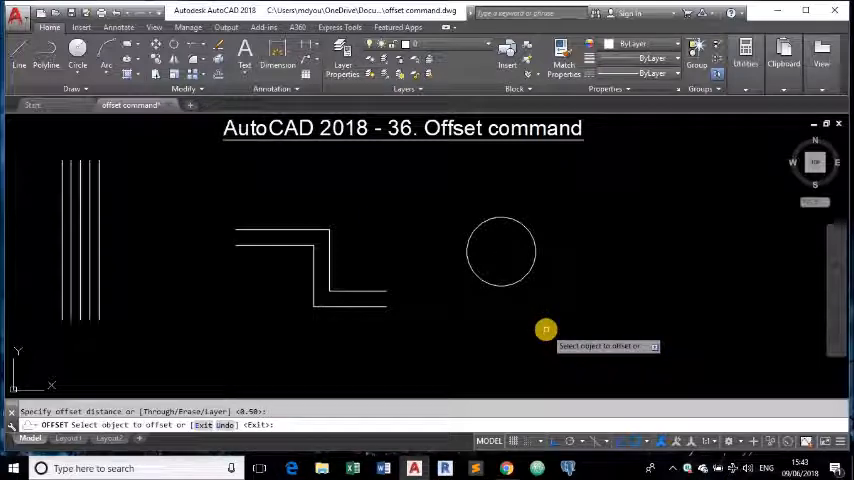
click(500, 250)
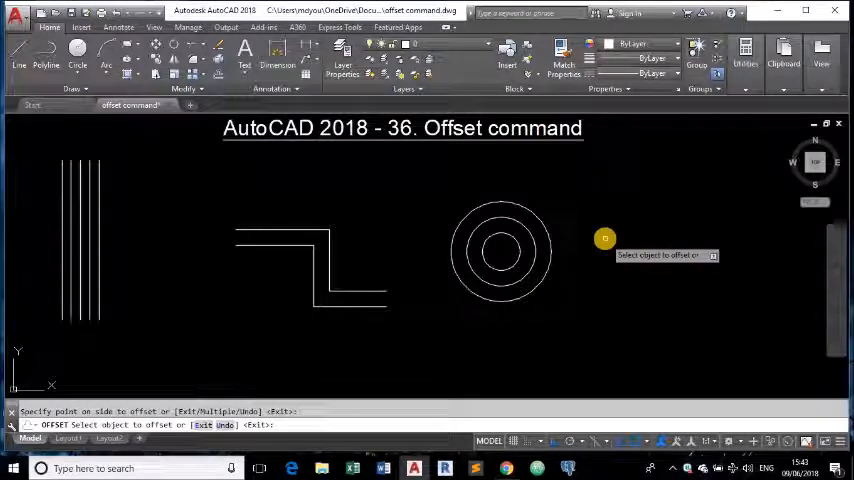
right_click(605, 239)
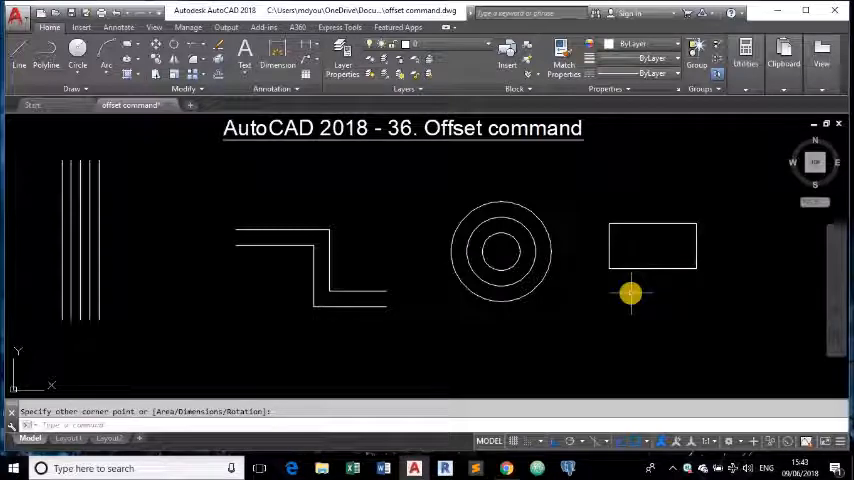
mouse_move(240, 148)
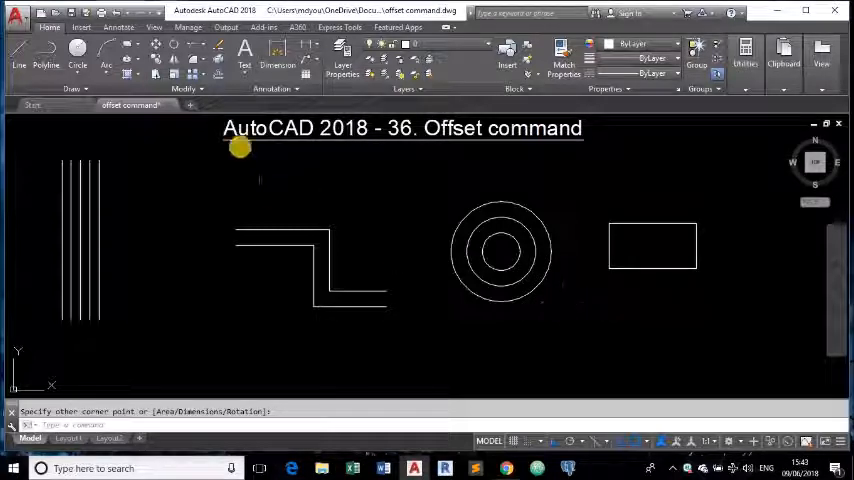
mouse_move(356, 258)
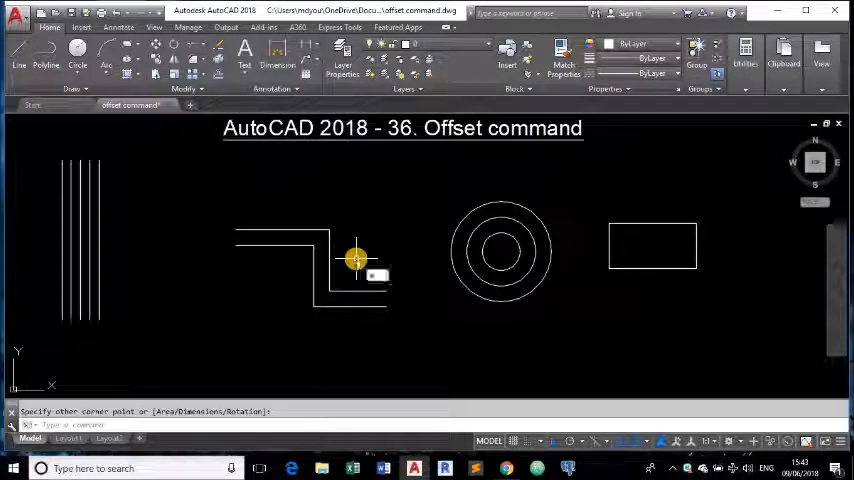
Offset the rectangle outward three times at distance 1, then exit Offset
text(O)
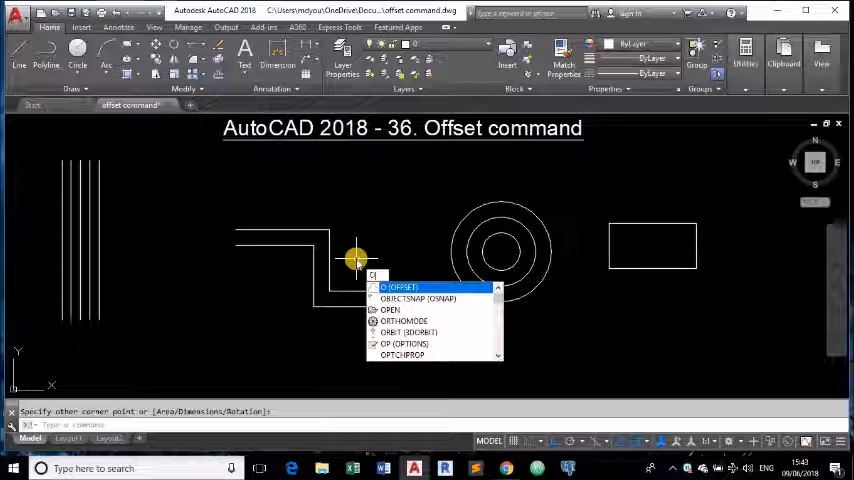
click(400, 287)
text(1)
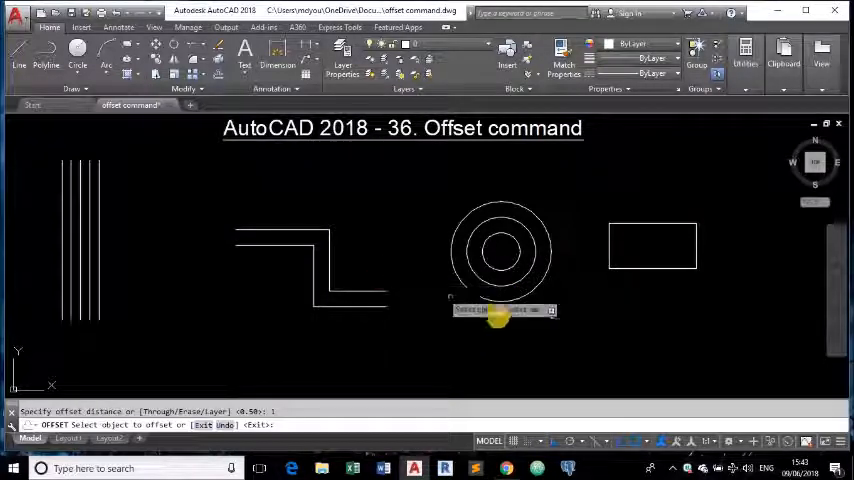
mouse_move(622, 267)
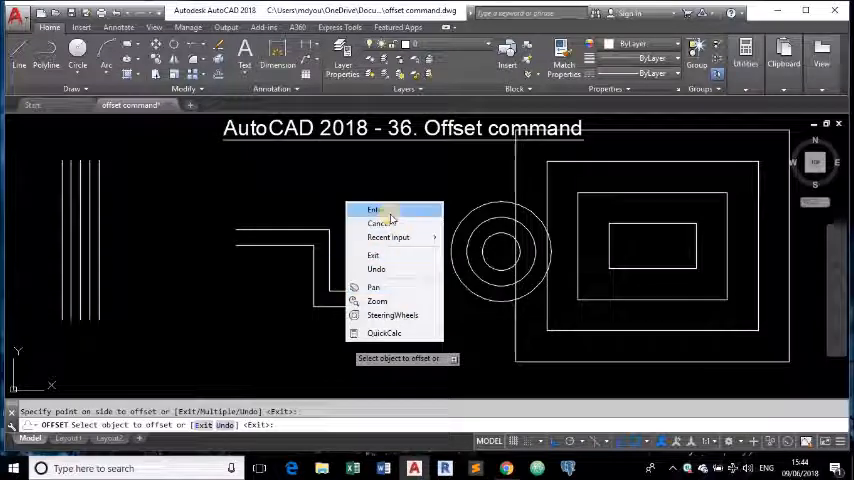
click(374, 210)
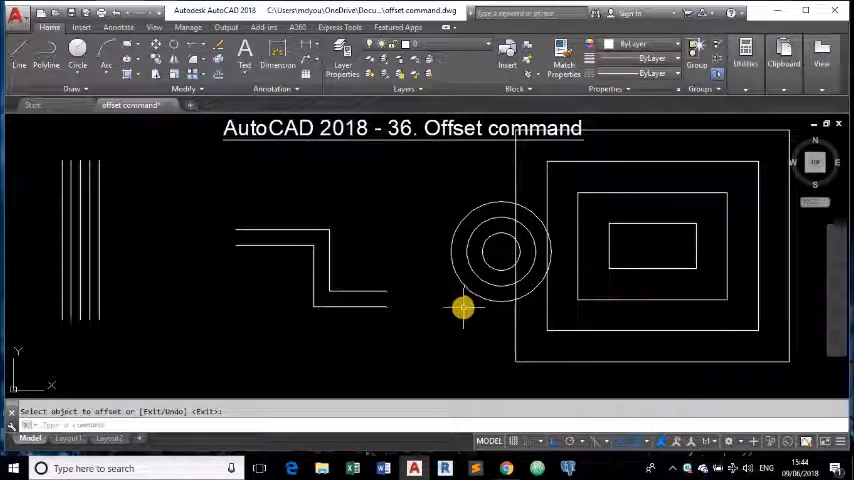
mouse_move(423, 328)
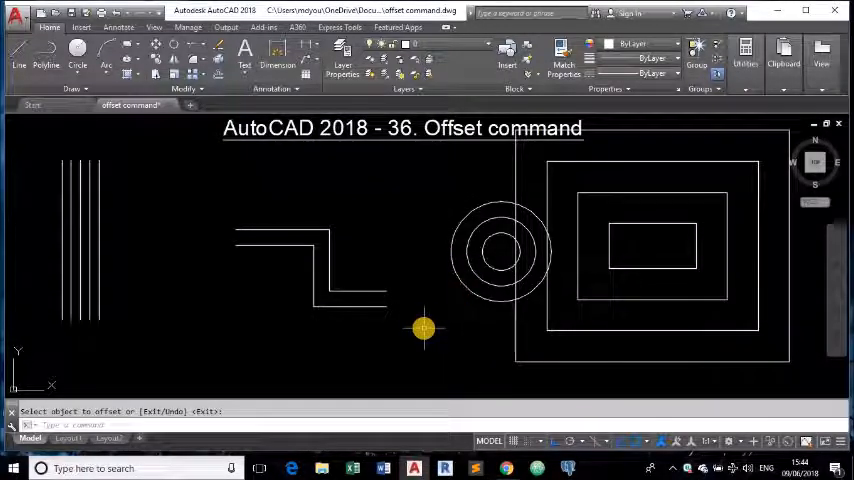